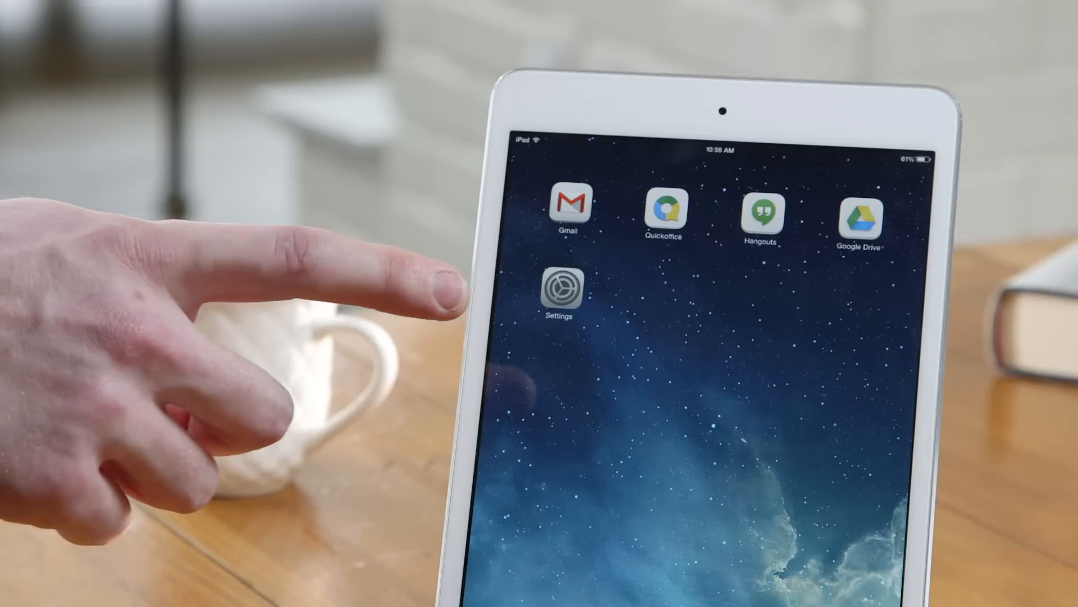
- Go from the home screen into Settings and select Mail, Contacts, Calendars
{"action": "left_click", "coordinate": [561, 286]}
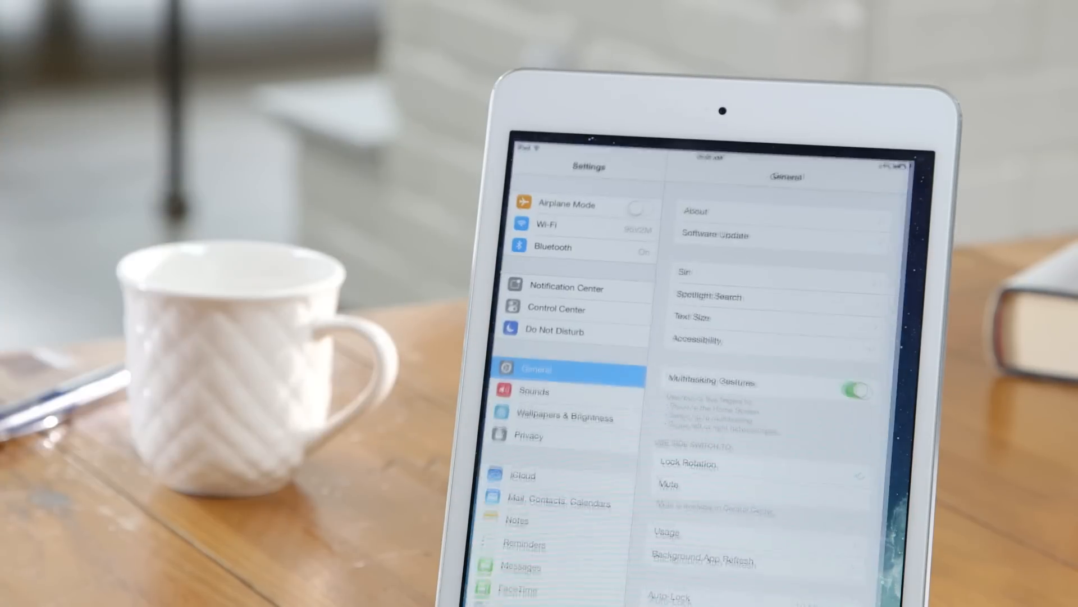
{"action": "left_click", "coordinate": [557, 521]}
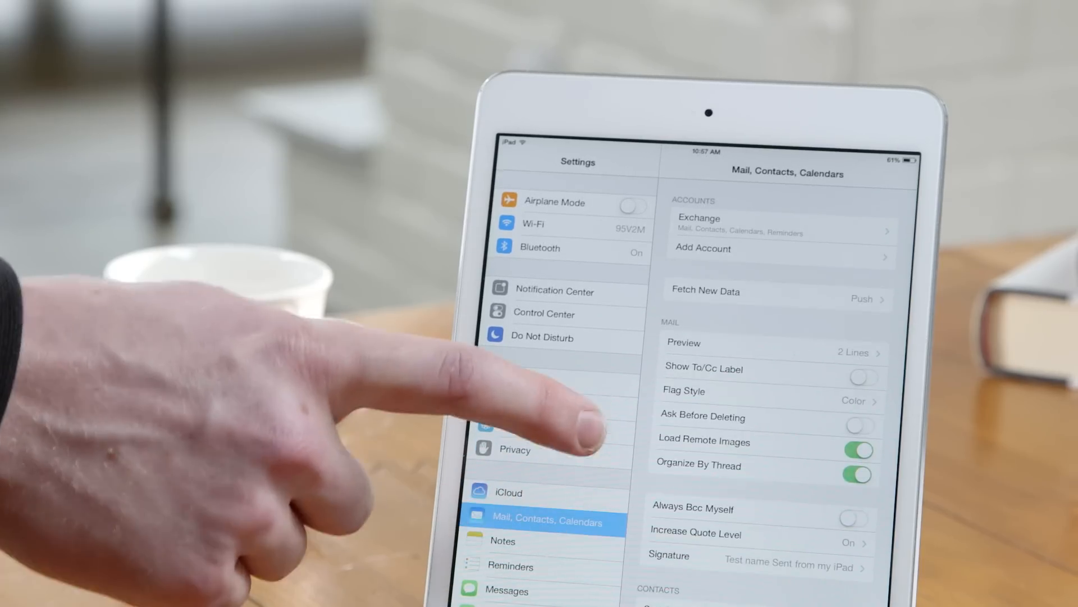
- Choose Add Account under Accounts to list the available providers
{"action": "left_click", "coordinate": [703, 248]}
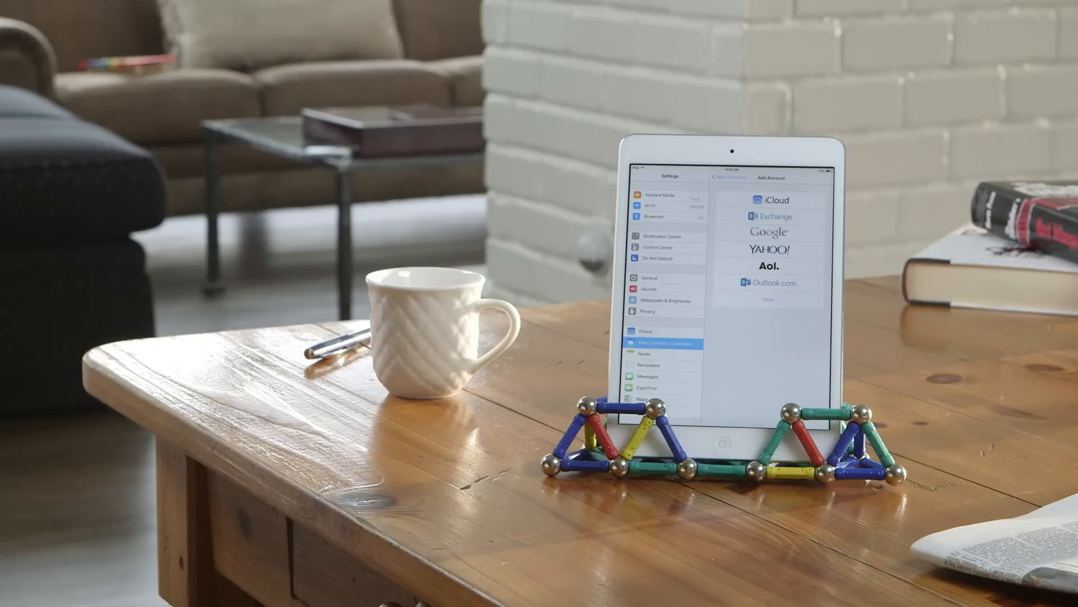
- Select Google as the provider, leading to the Gmail form for name, email and password
{"action": "left_click", "coordinate": [768, 231]}
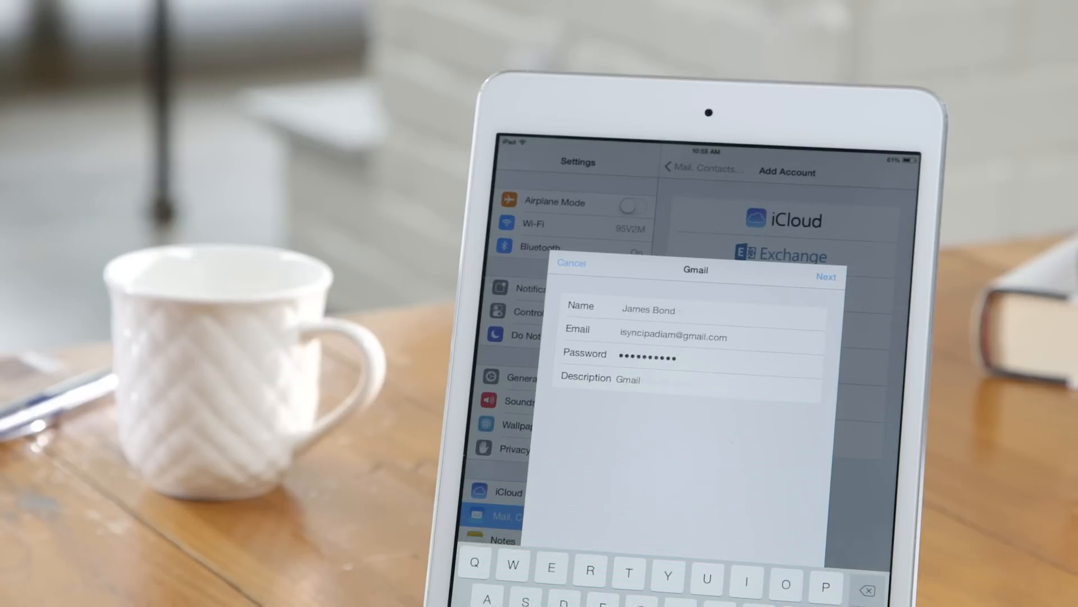